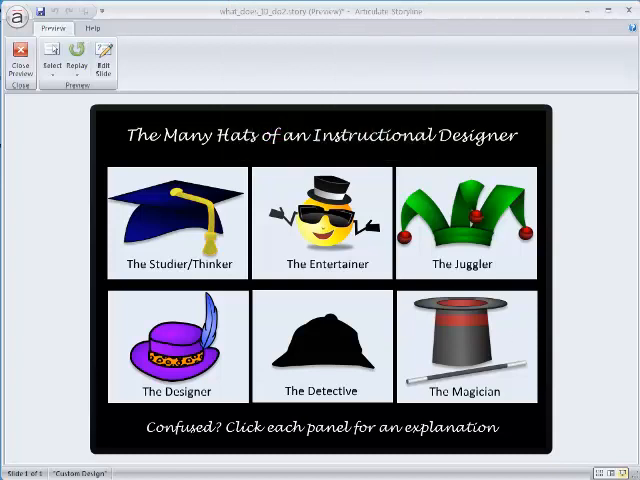
Show The Magician panel's layer about working magic with states, triggers and layers.
left_click(466, 345)
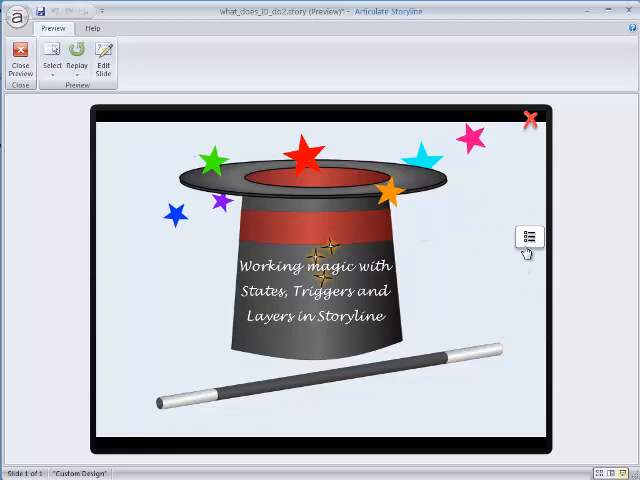
left_click(528, 237)
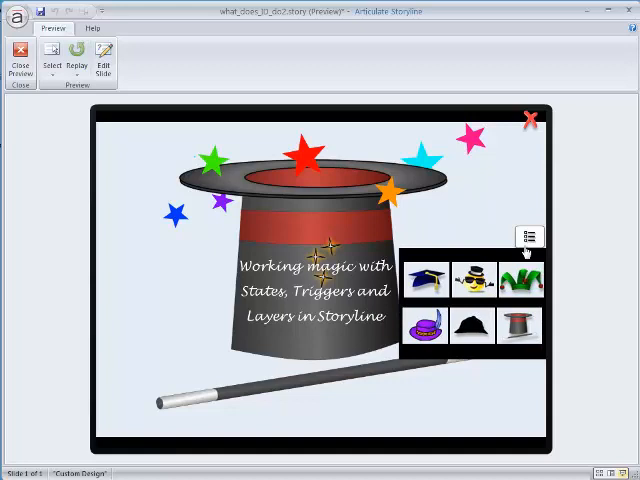
left_click(530, 237)
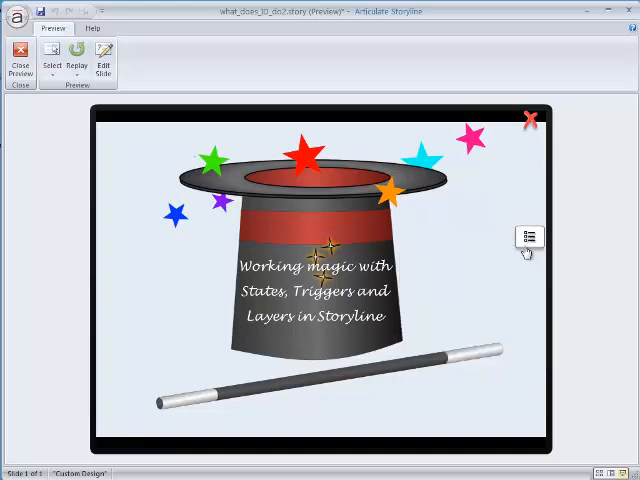
left_click(529, 237)
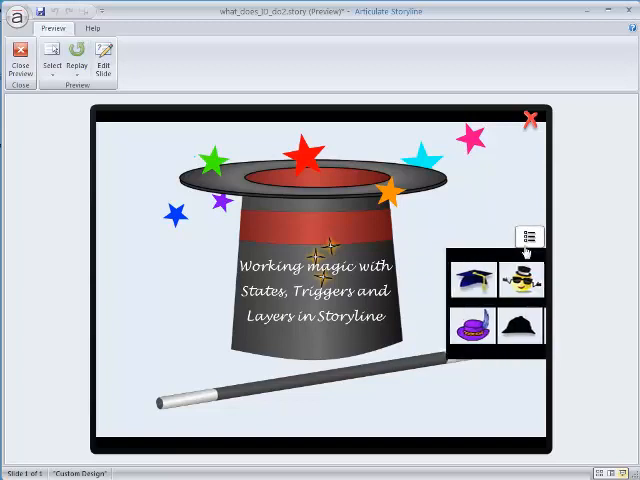
left_click(530, 237)
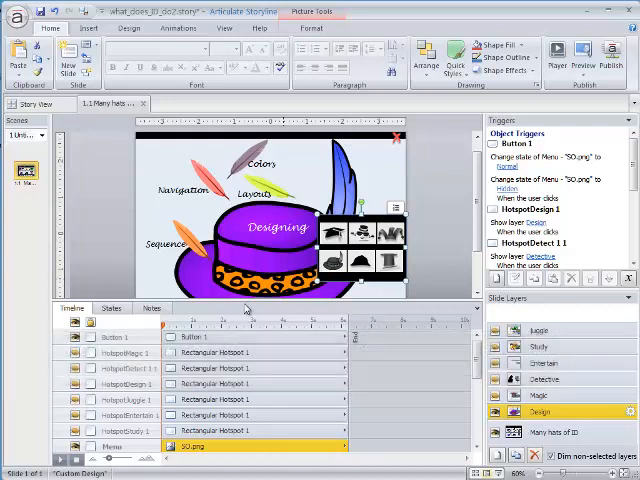
left_click(110, 307)
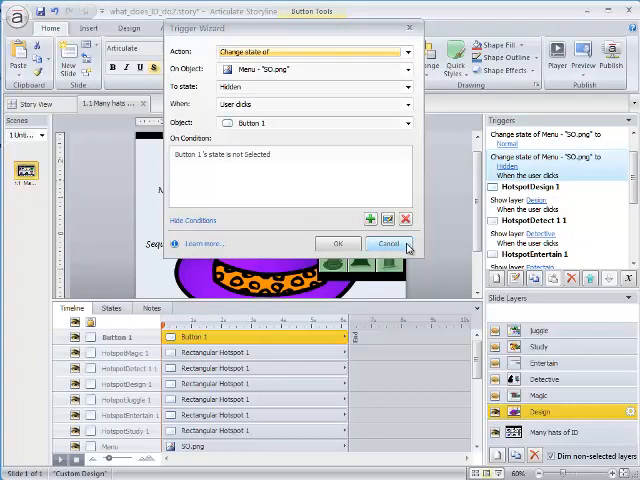
Cancel the Trigger Wizard for the Hidden state menu image trigger without changes.
left_click(388, 243)
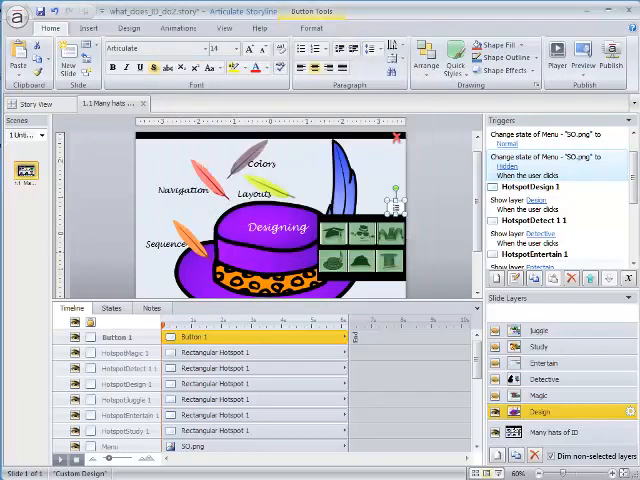